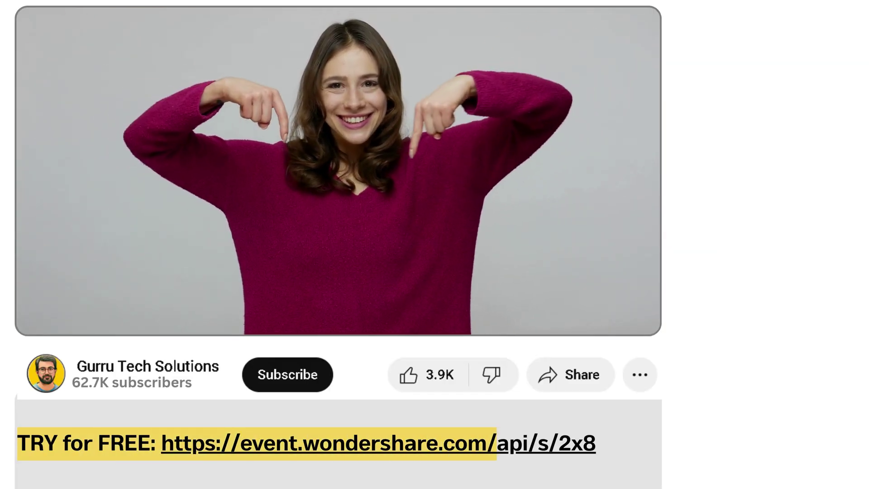
Follow the 'TRY for FREE' link in the video description to the EdrawMax website.
click(326, 444)
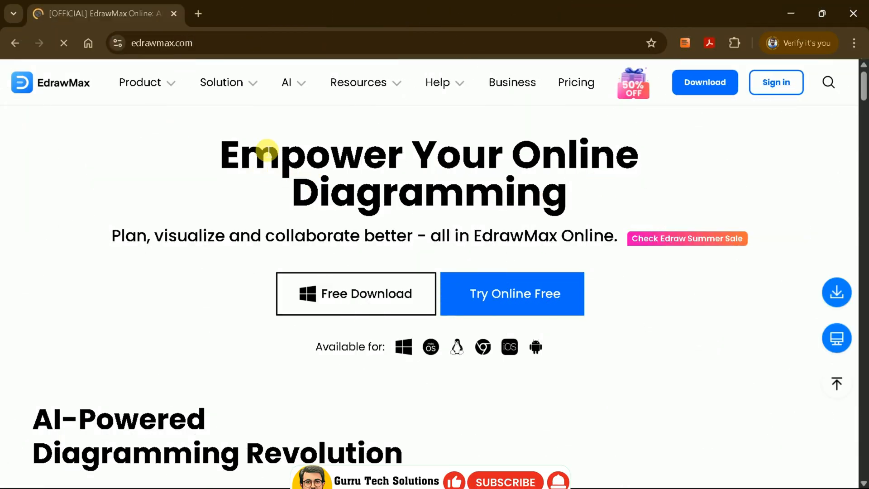
Browse edrawmax.com and start the Free Download of the desktop installer.
scroll(down, 3)
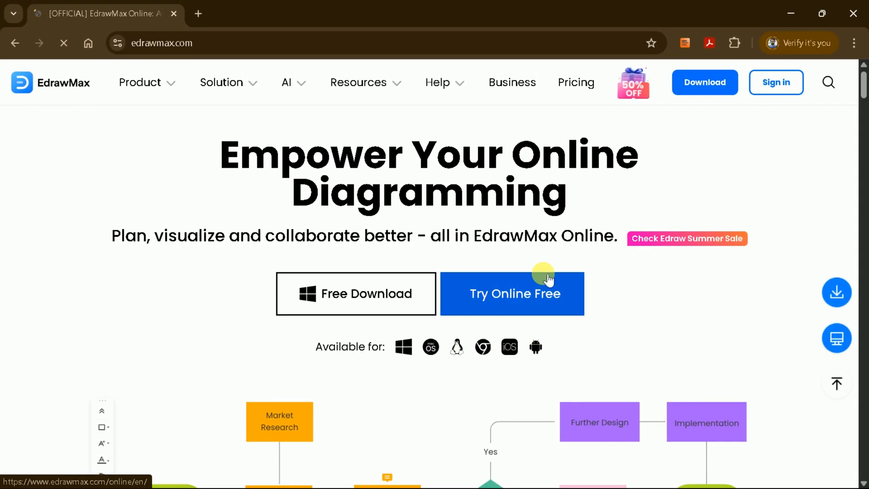
scroll(down, 3)
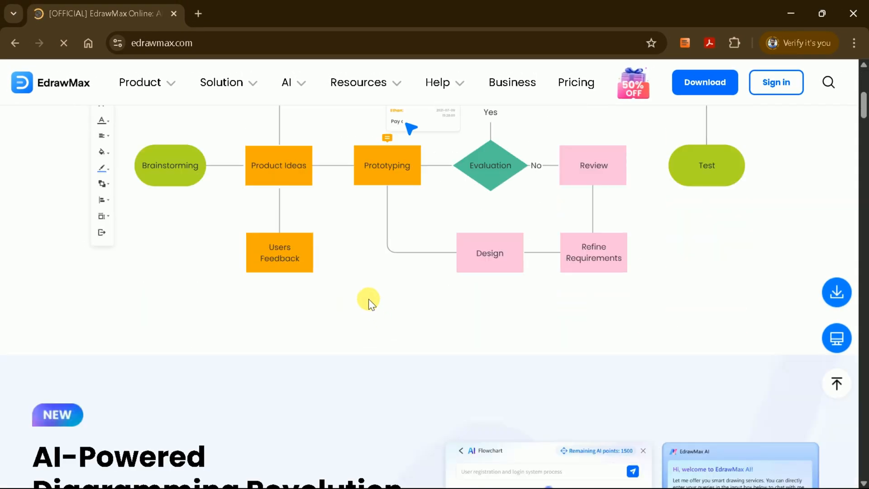
scroll(down, 3)
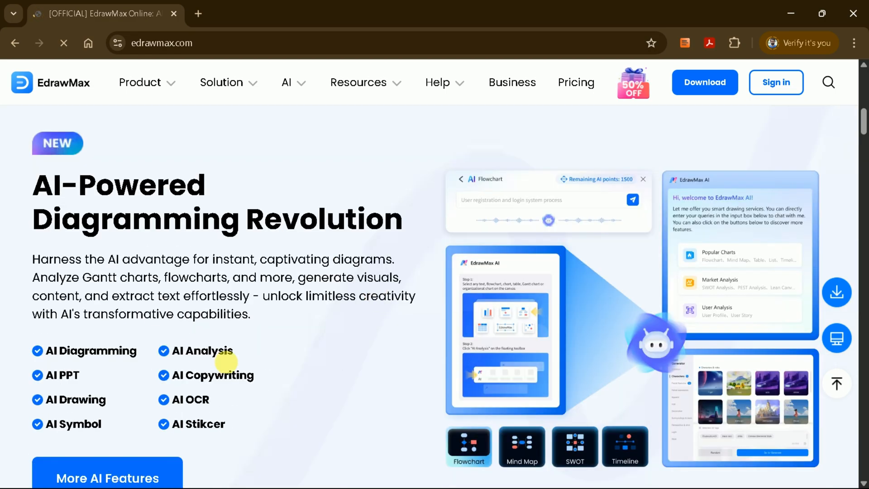
mouse_move(246, 446)
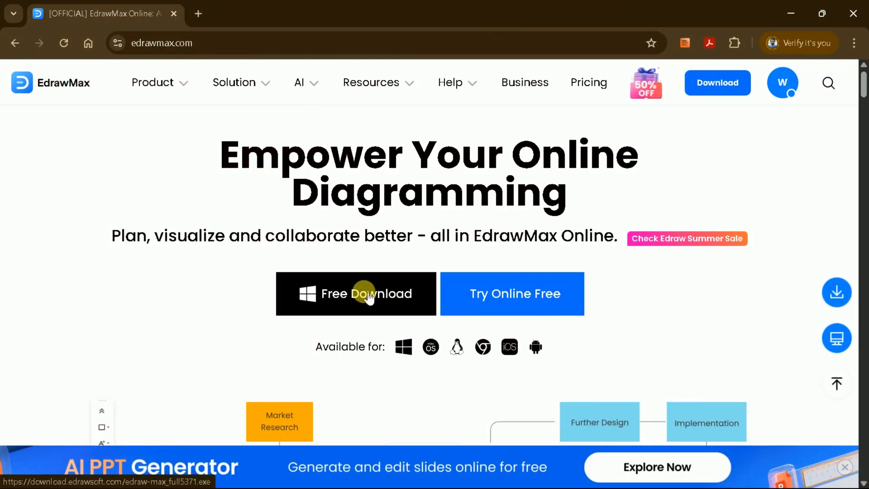
click(357, 294)
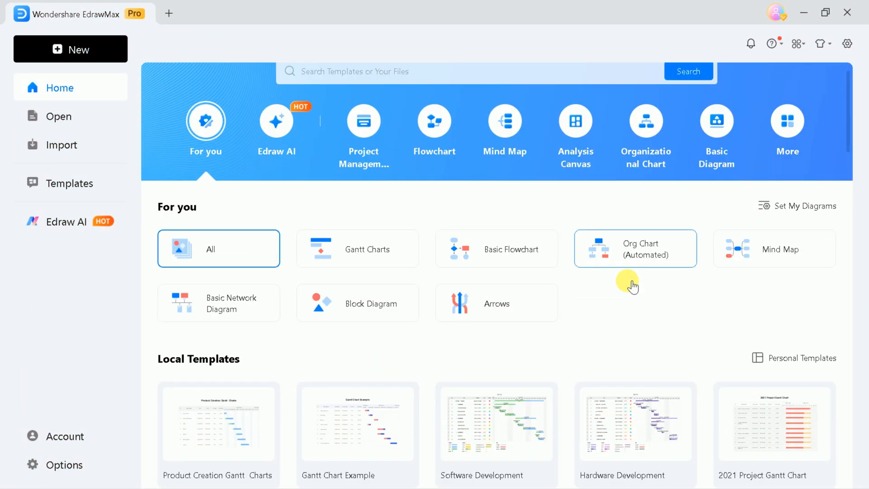
Browse the Mind Map, Flowchart, Organizational Chart and Basic Diagram template galleries on the Home screen.
scroll(down, 3)
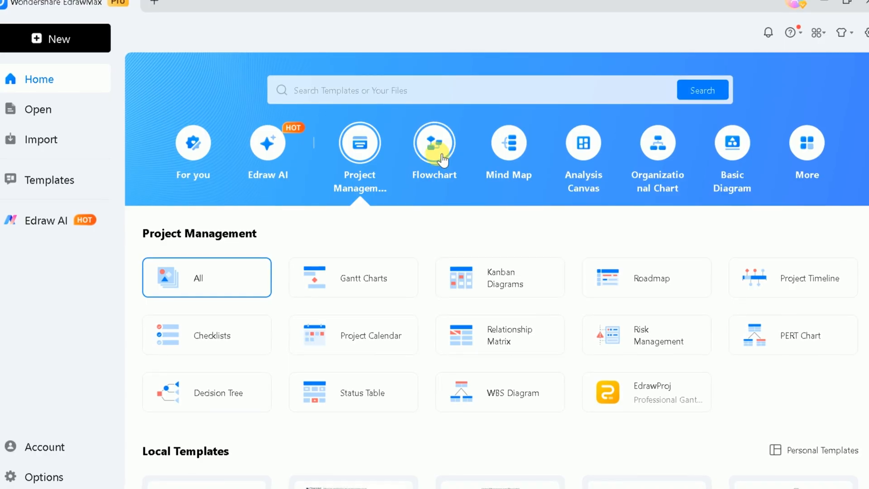
click(507, 144)
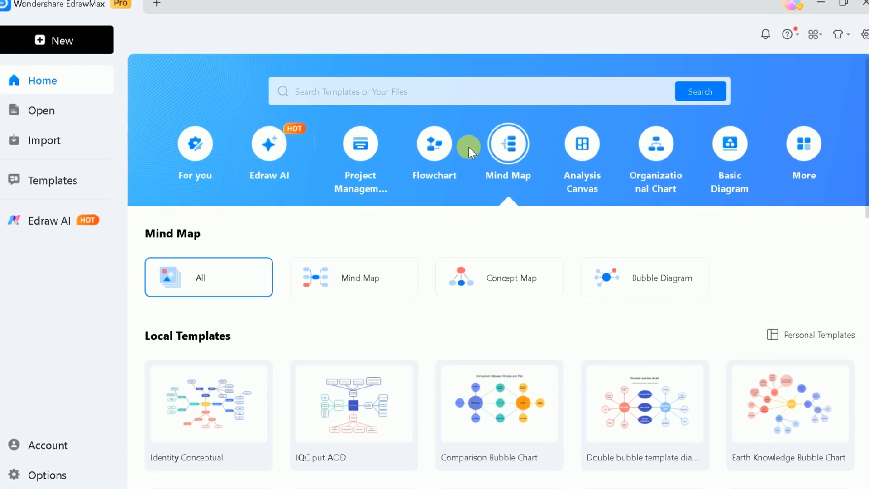
click(433, 144)
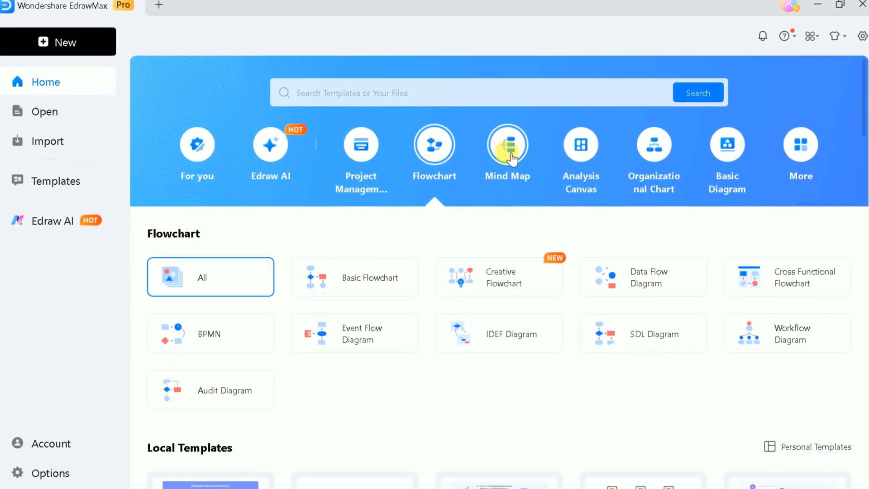
click(652, 149)
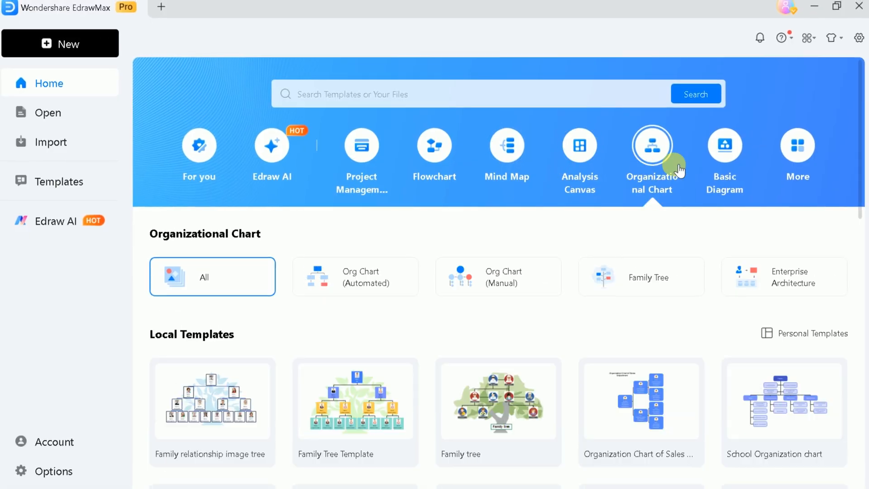
click(722, 155)
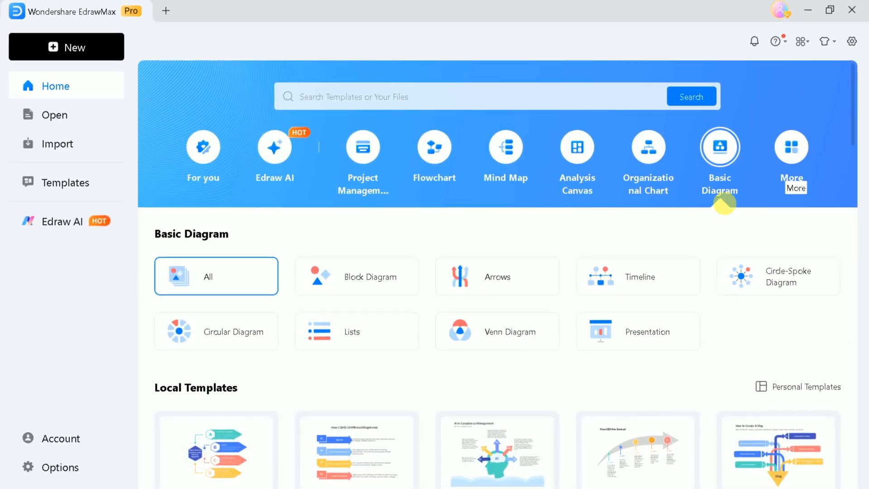
scroll(down, 3)
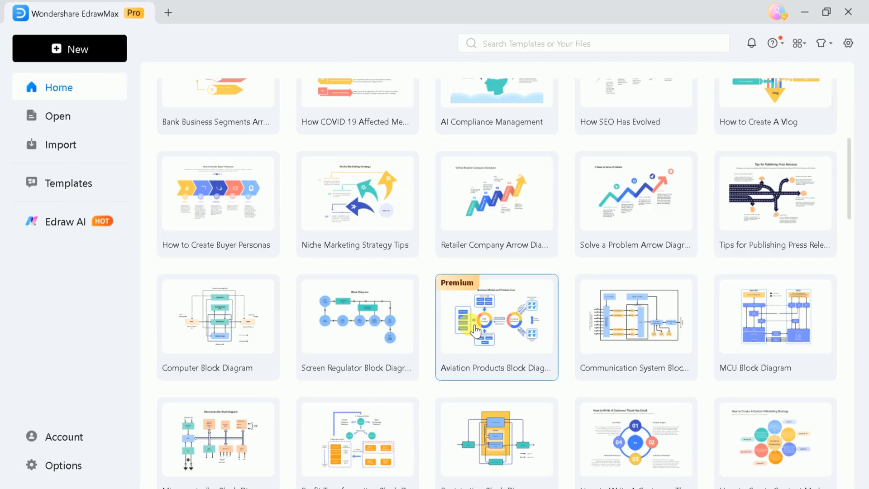
scroll(down, 3)
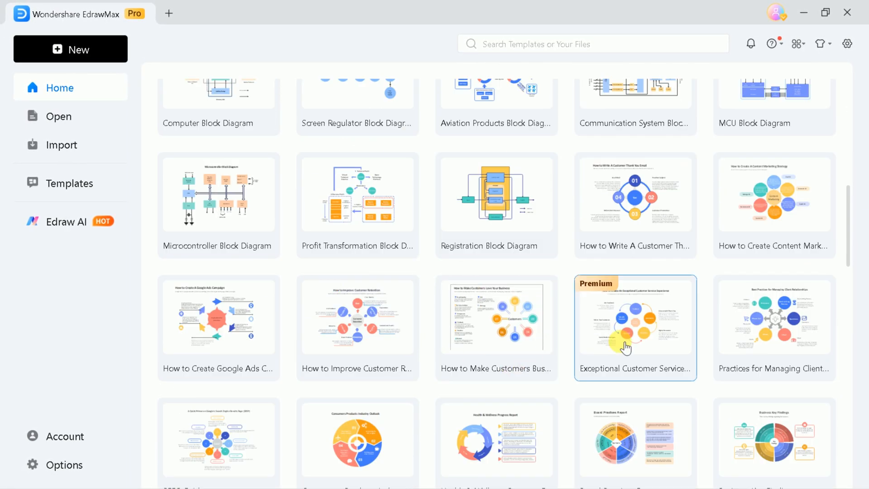
scroll(up, 3)
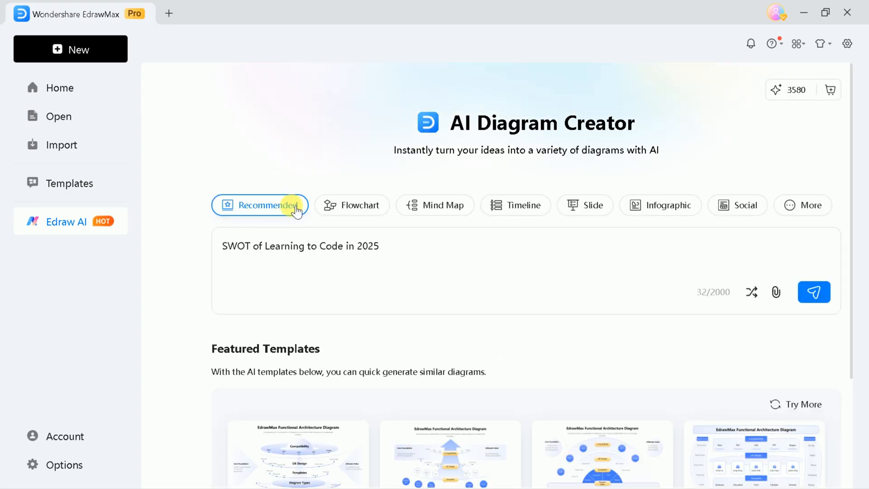
Try the Flowchart and Mind Map modes of the Edraw AI generator and browse their featured templates.
scroll(down, 3)
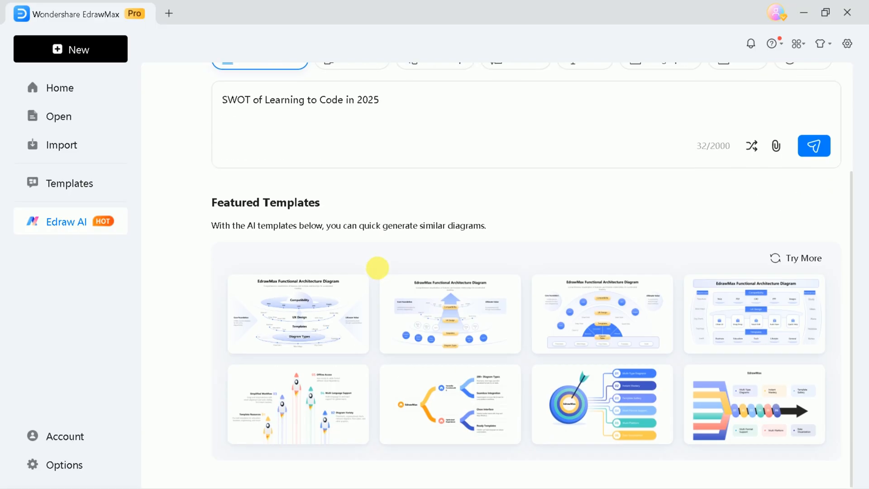
scroll(up, 3)
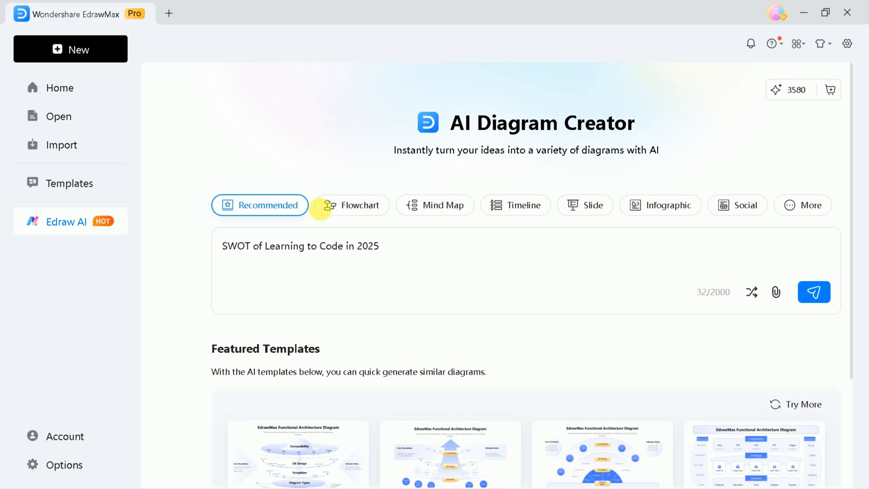
click(352, 205)
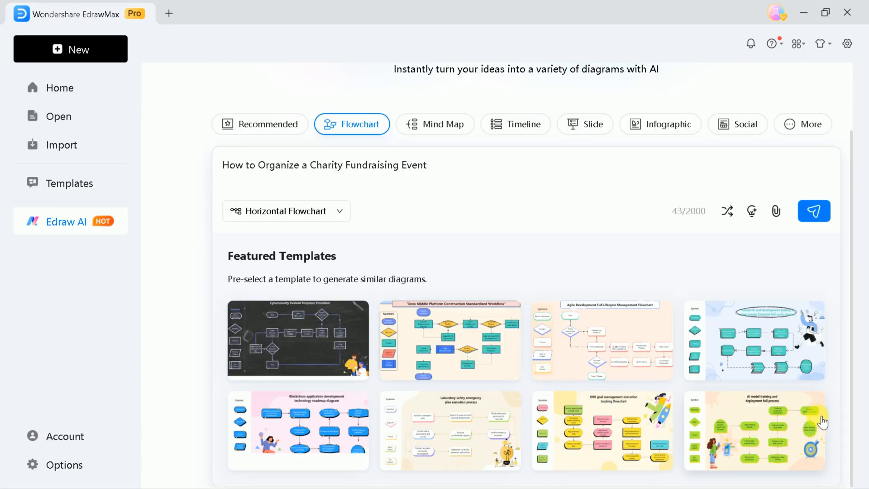
mouse_move(312, 274)
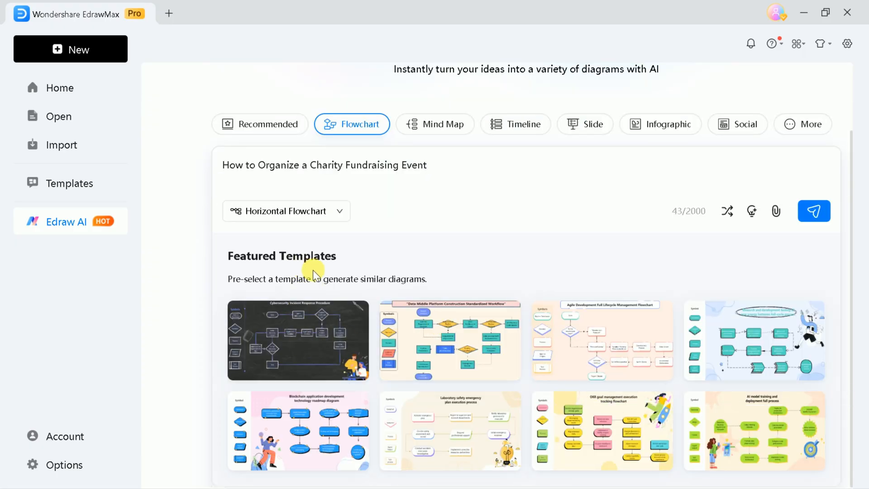
mouse_move(446, 300)
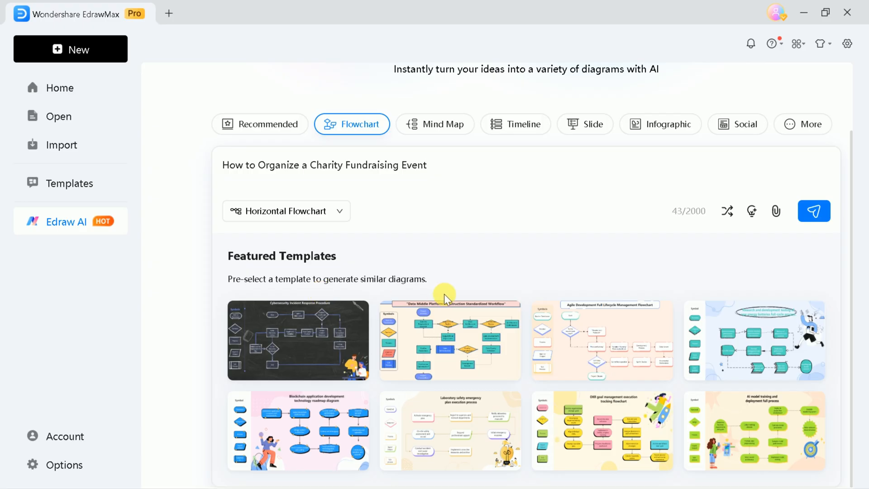
click(435, 205)
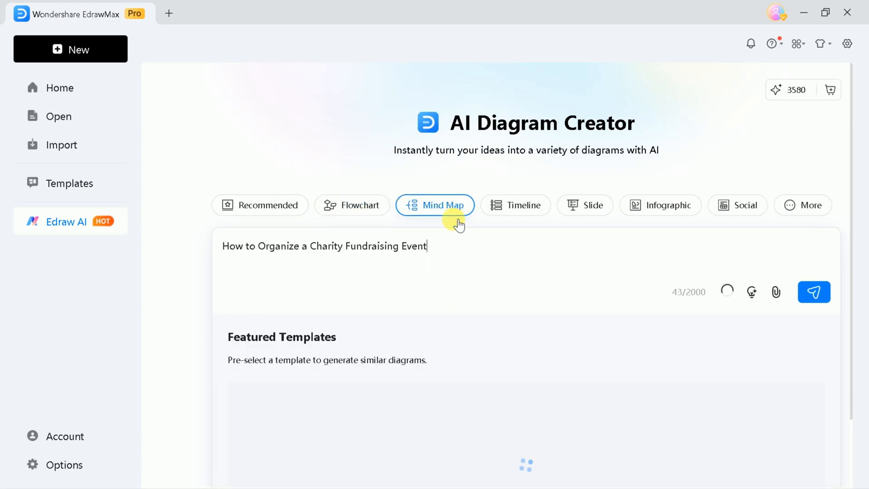
scroll(down, 3)
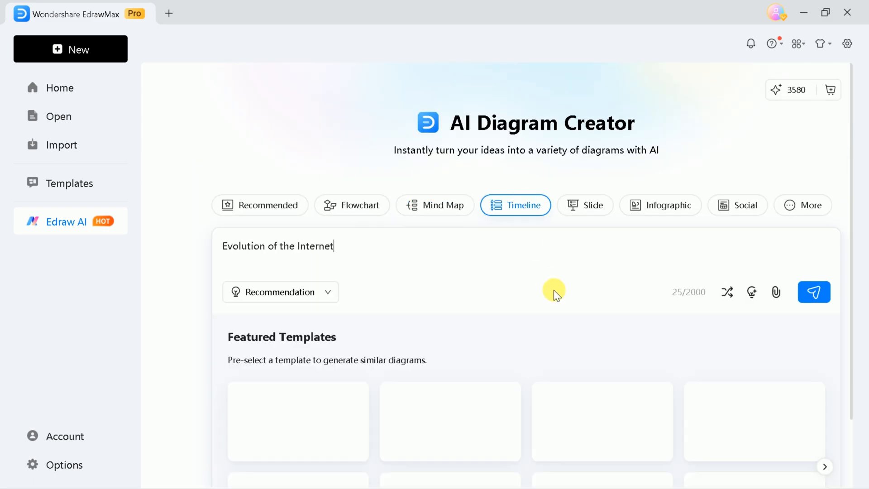
scroll(down, 3)
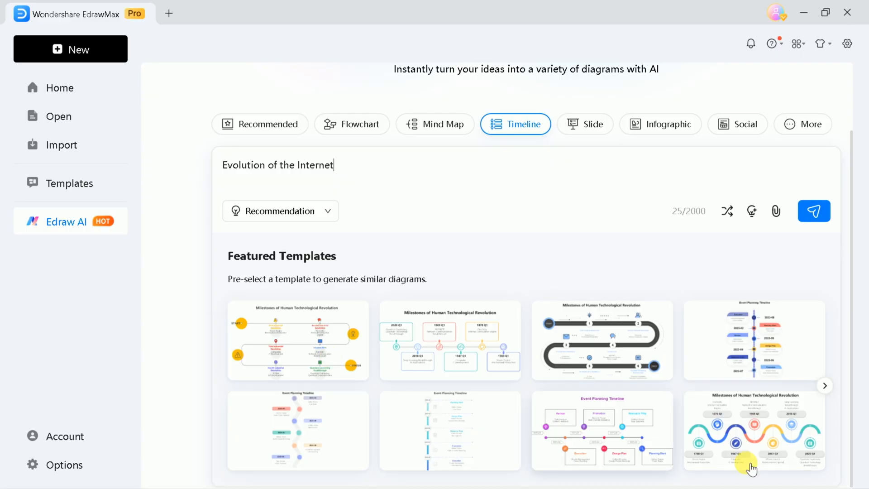
Enter 'Academic Research types' as a mind map topic, expand it with Try an Example, and send it for generation.
click(435, 124)
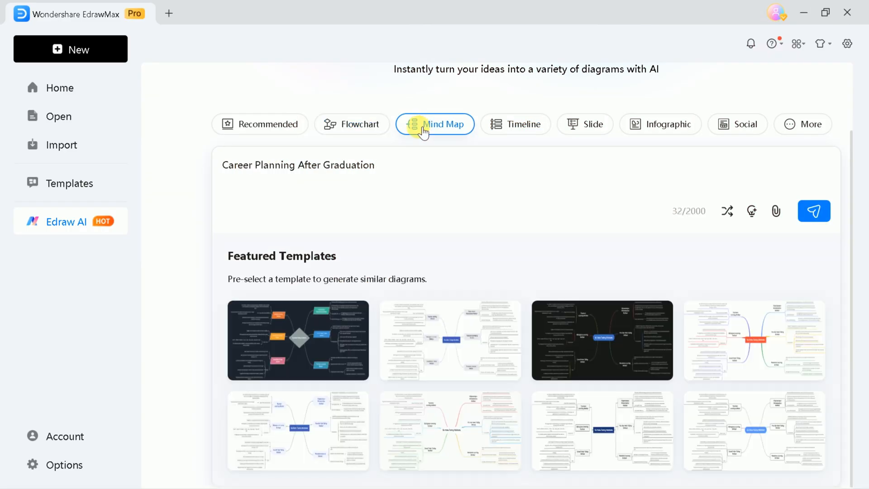
click(754, 339)
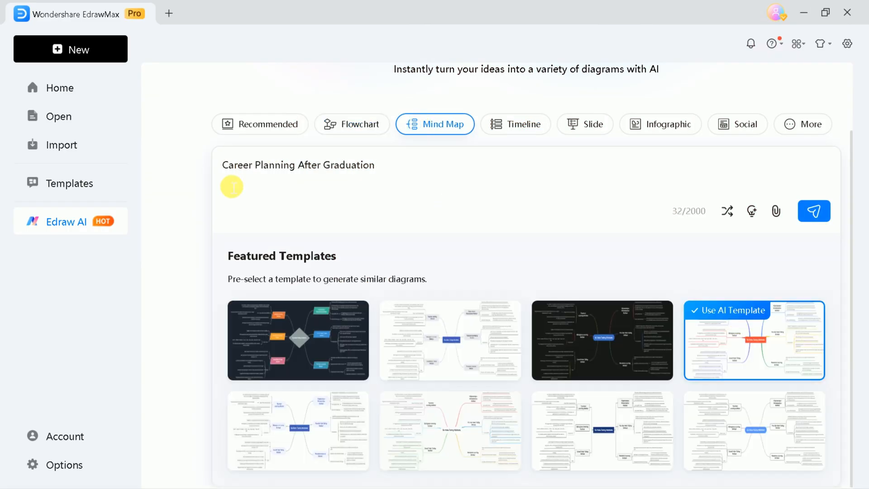
text(Academic Research types)
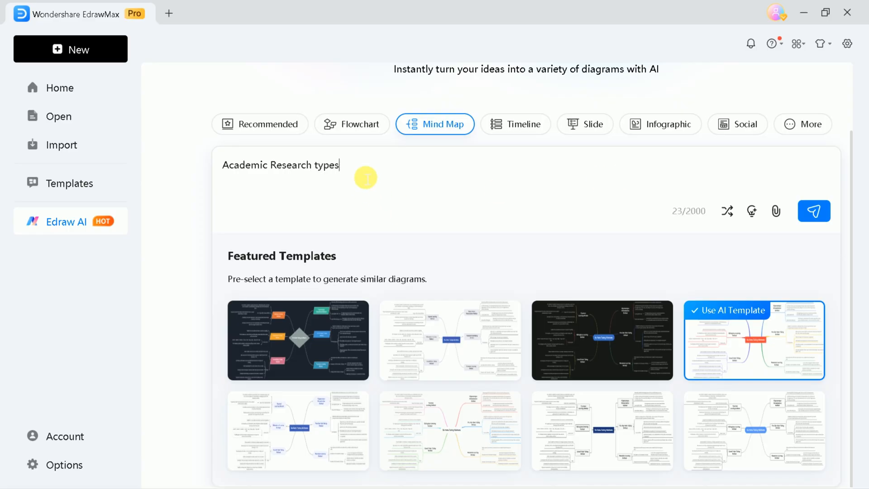
mouse_move(726, 211)
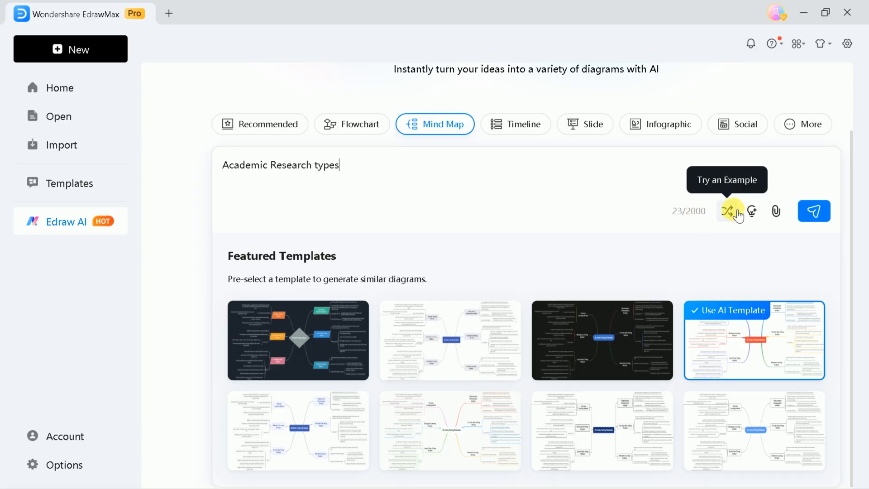
click(729, 211)
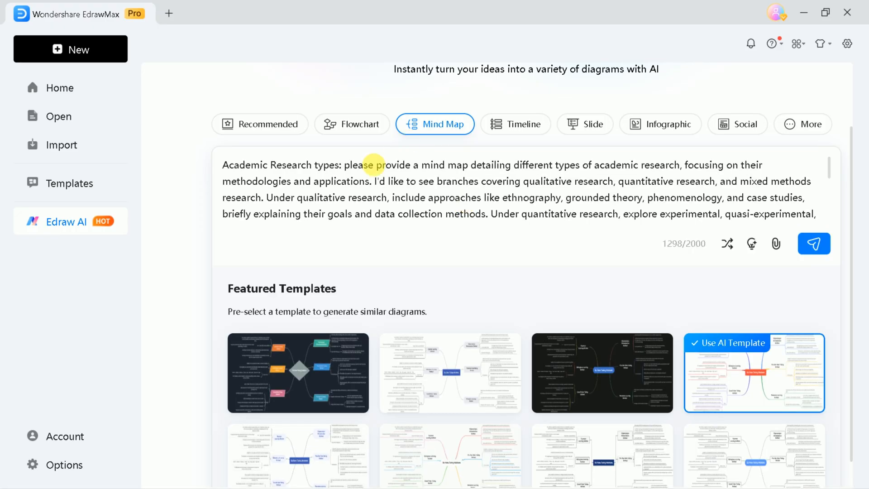
click(814, 243)
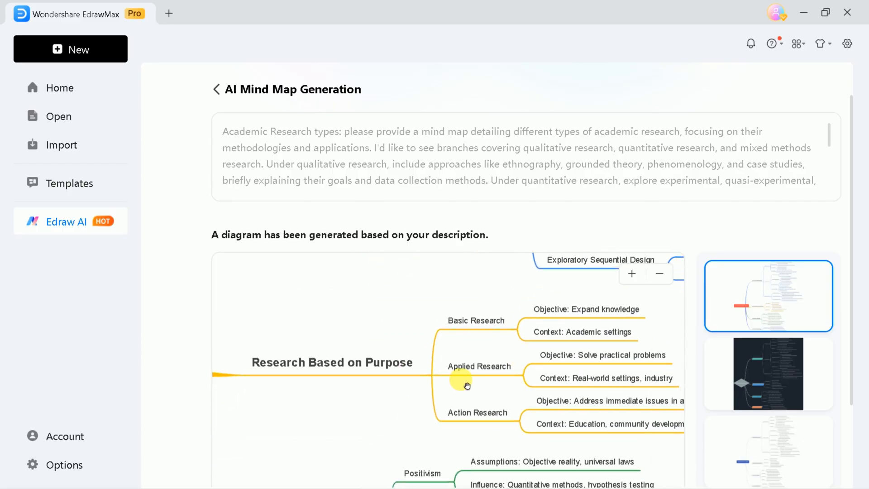
Review the generated research-types mind map preview and open it in the editor.
scroll(down, 3)
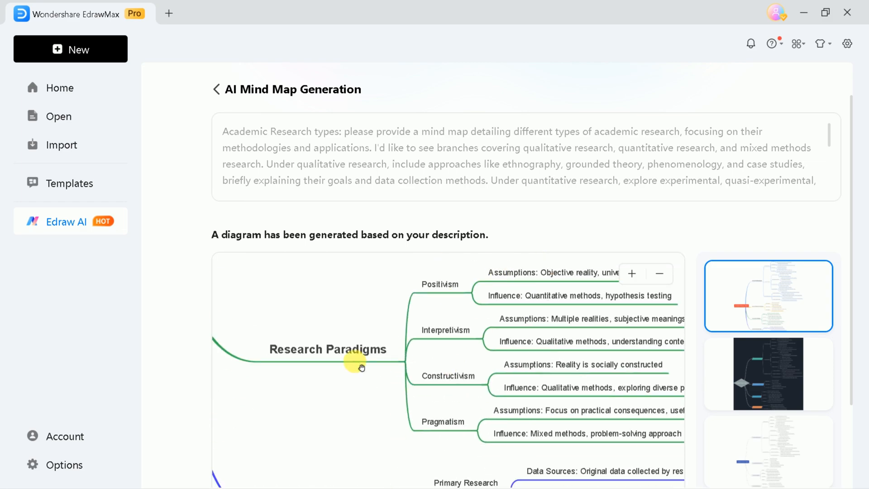
click(767, 373)
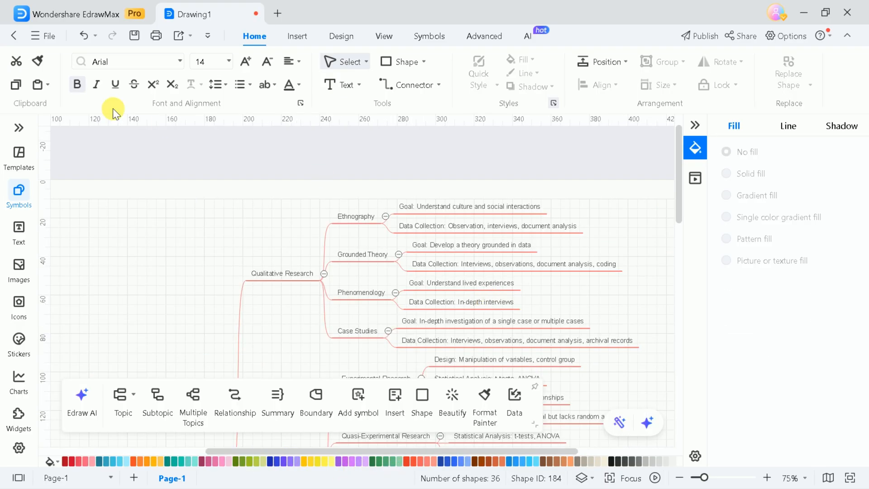
Export the mind map to PDF via the File menu with no watermarks and gridlines removed.
click(34, 36)
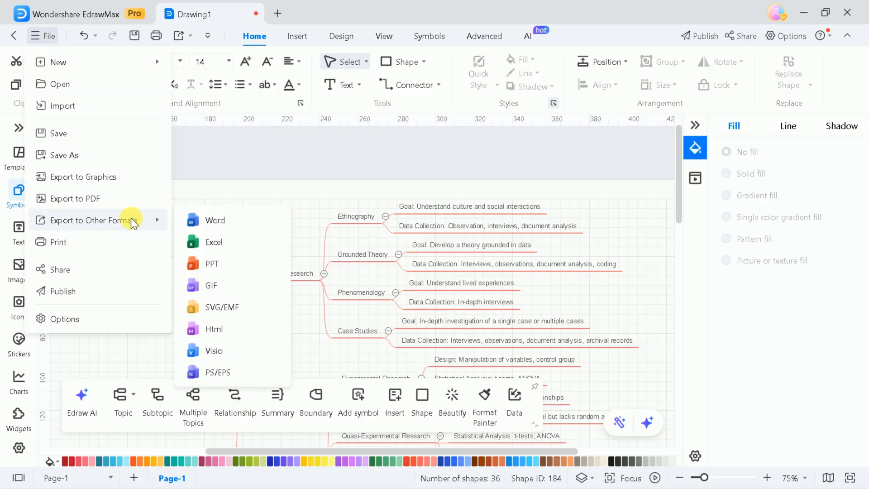
mouse_move(233, 264)
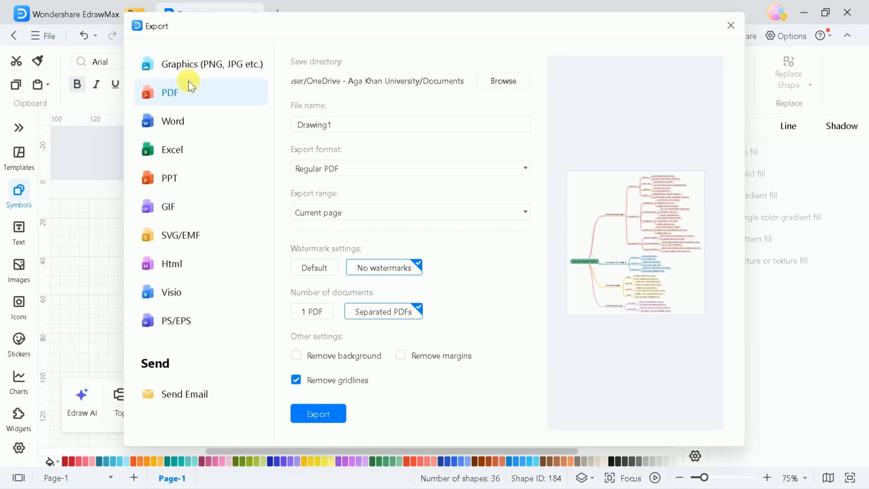
click(730, 26)
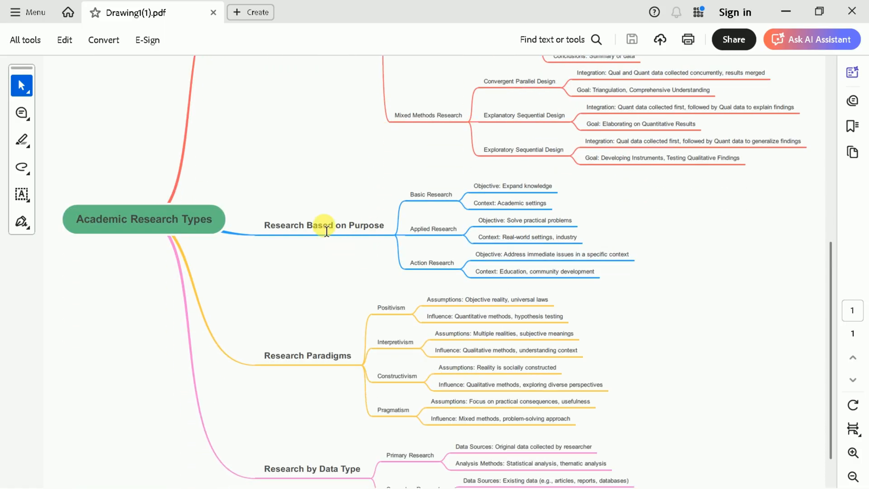
Scroll through the exported Drawing1(1).pdf in Acrobat to inspect the mind map.
click(811, 39)
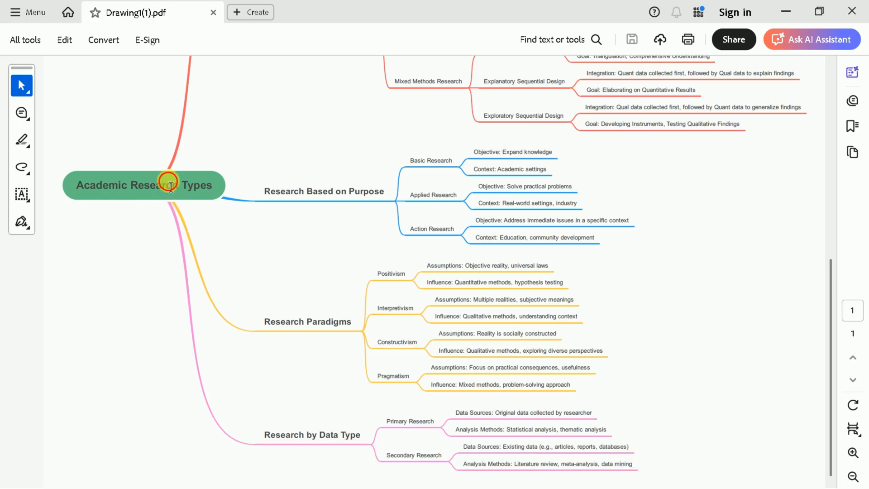
scroll(up, 3)
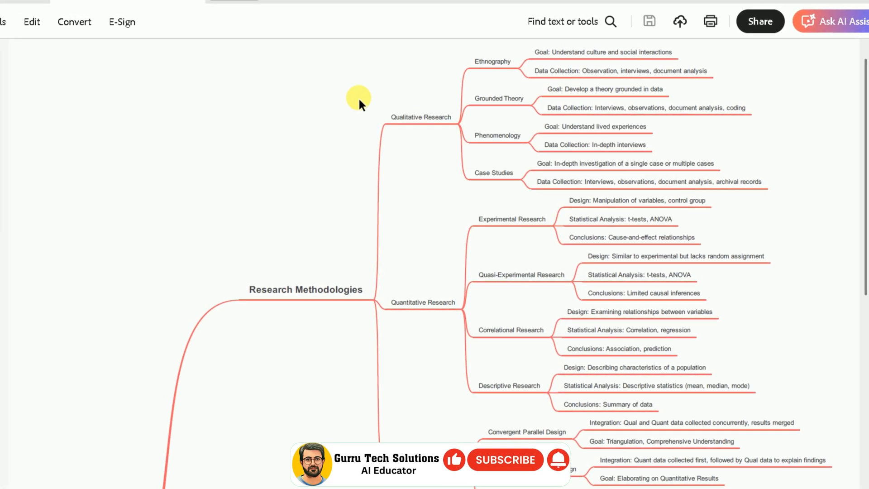
click(833, 21)
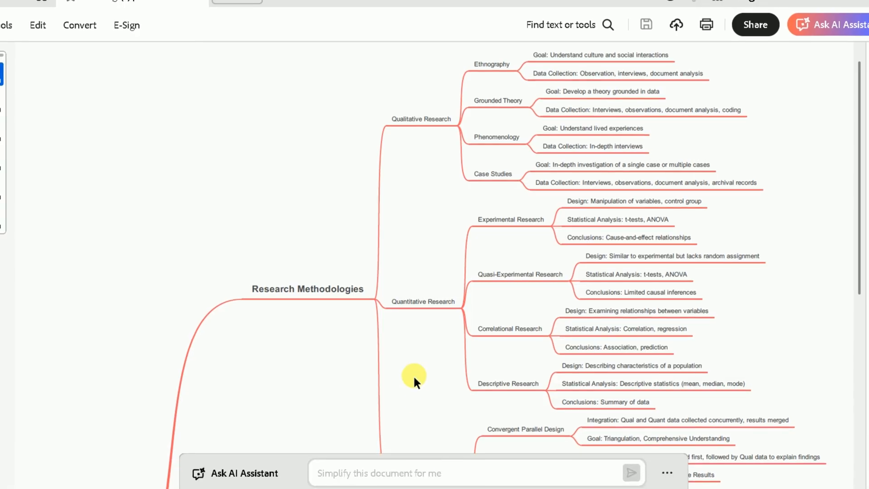
scroll(down, 3)
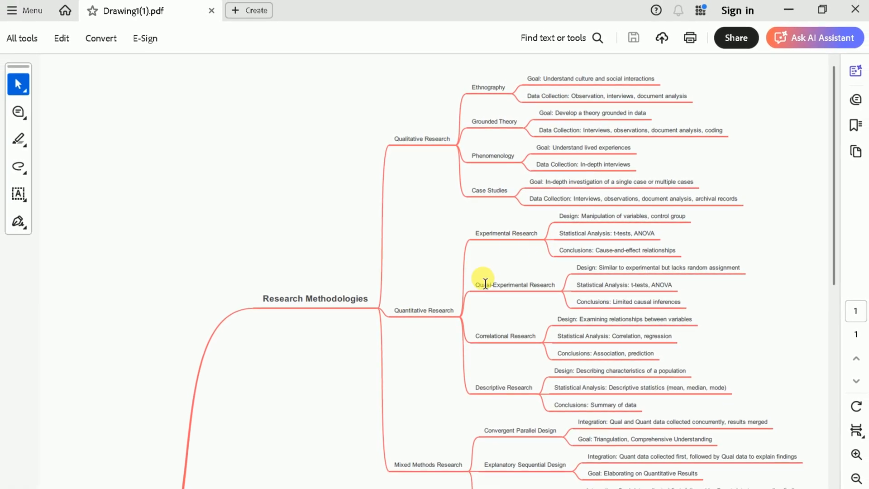
scroll(down, 3)
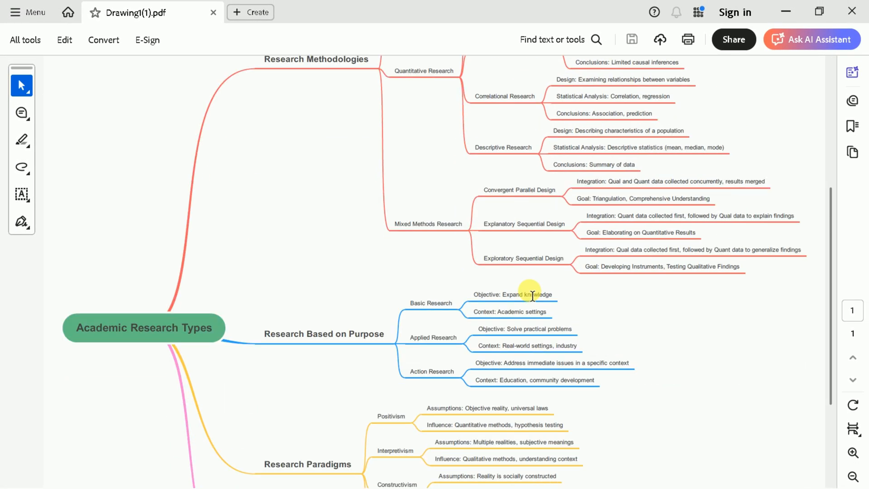
scroll(down, 3)
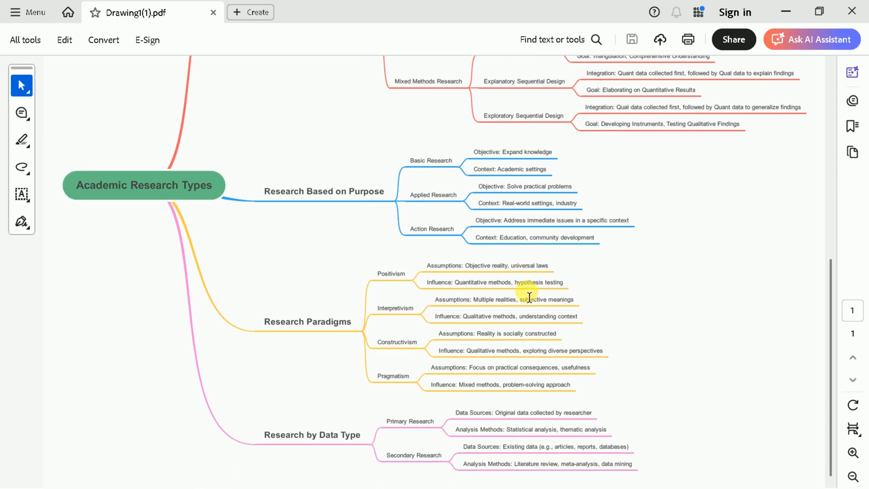
scroll(up, 3)
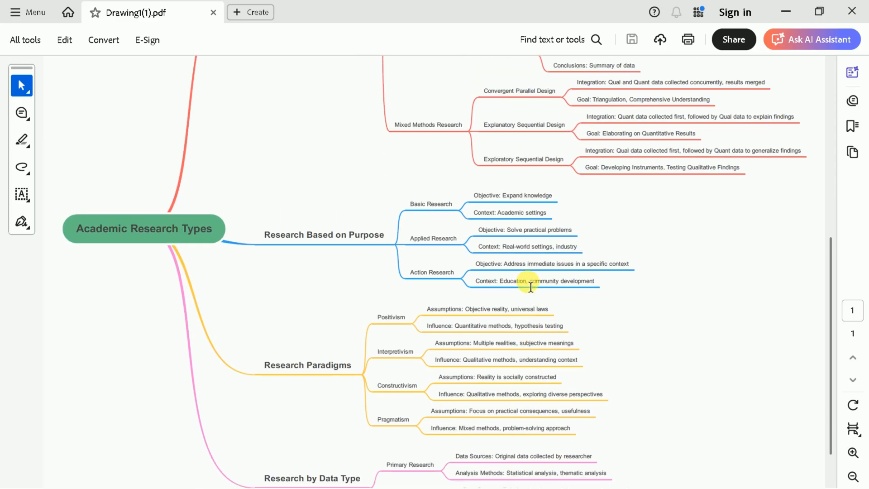
scroll(down, 3)
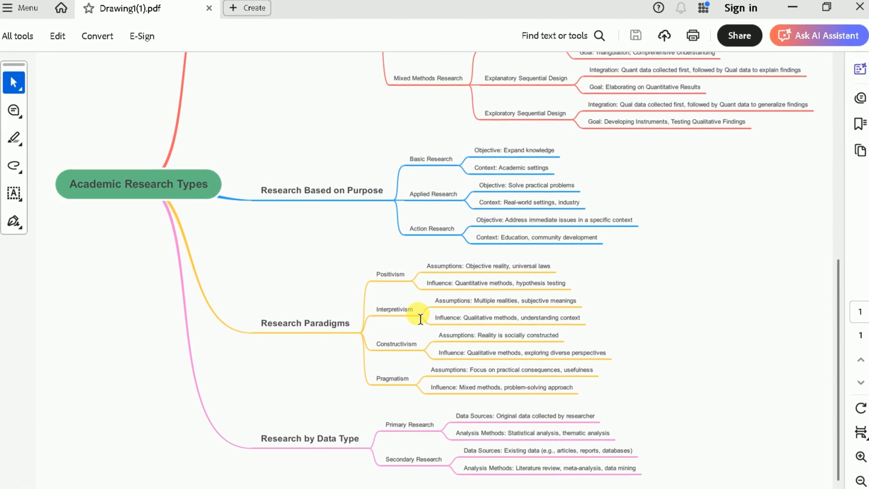
Return to EdrawMax and scroll the home screen back to the Edraw AI generator.
click(819, 36)
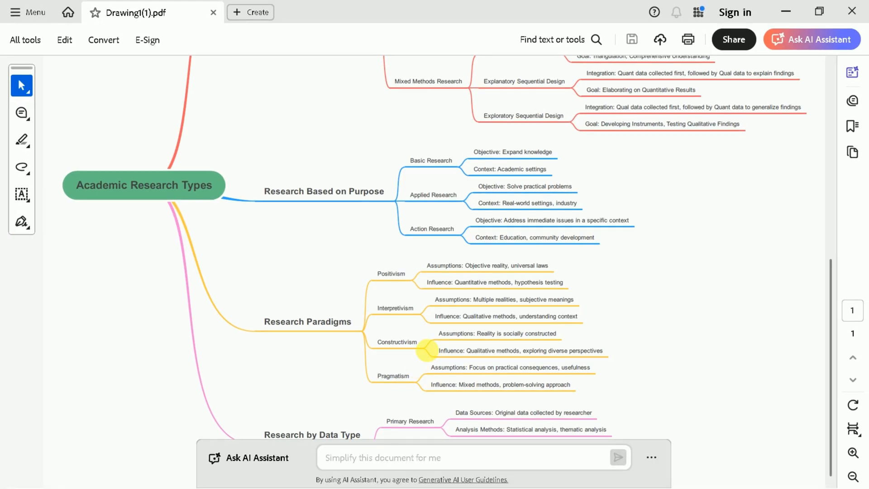
scroll(up, 3)
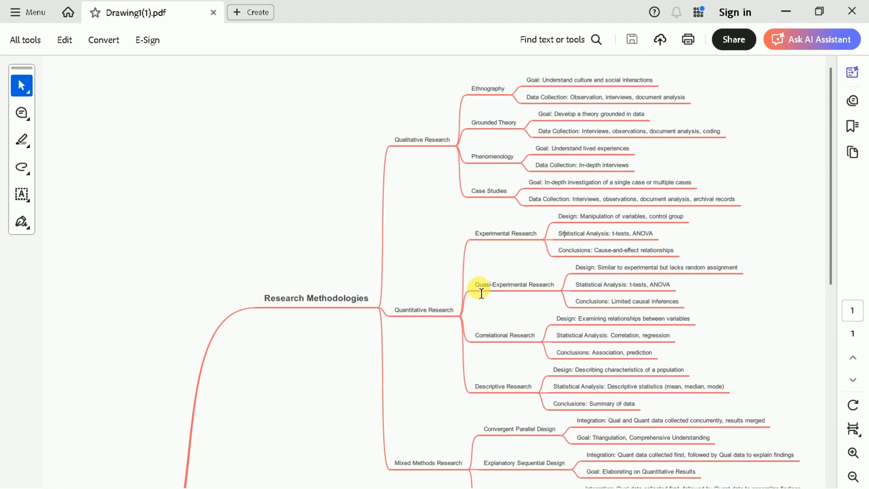
scroll(down, 3)
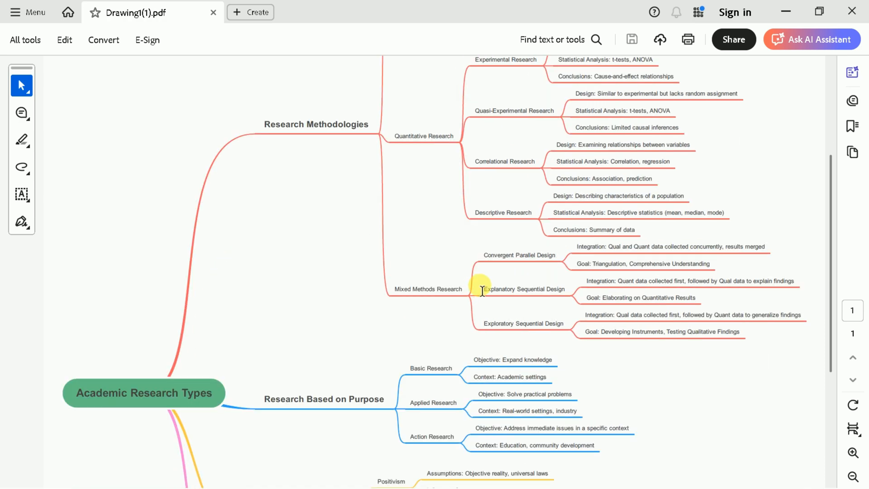
scroll(down, 3)
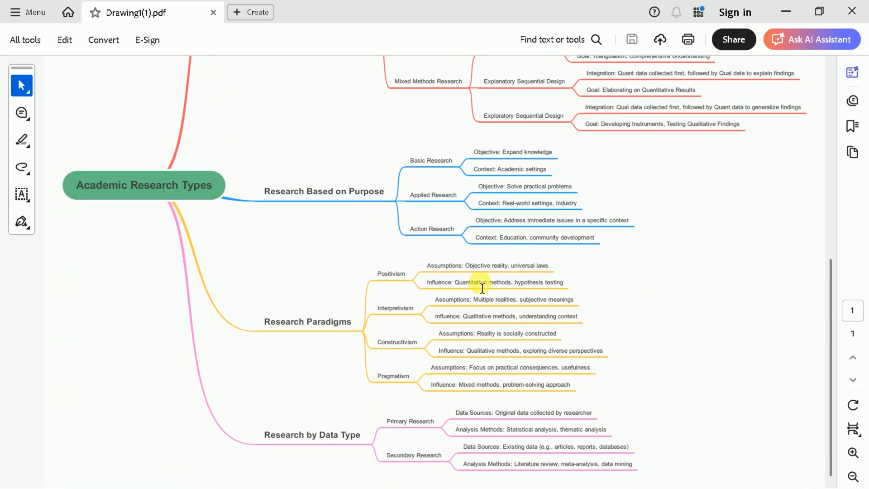
scroll(down, 3)
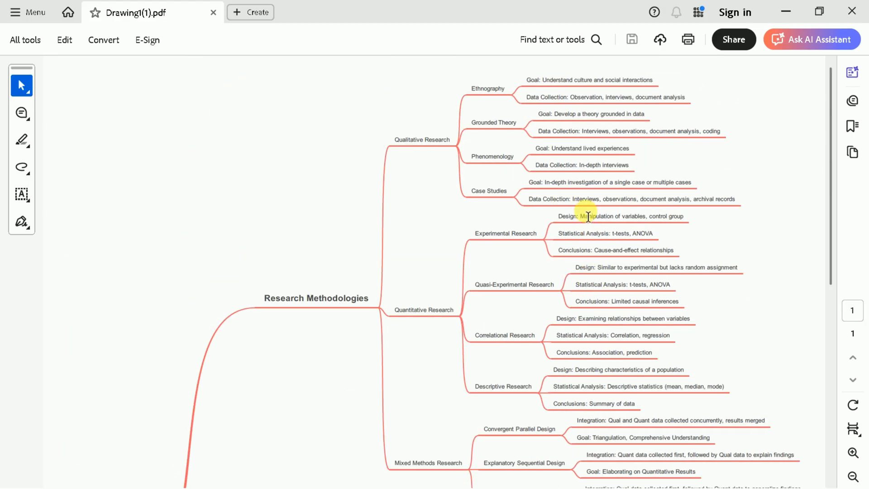
scroll(down, 3)
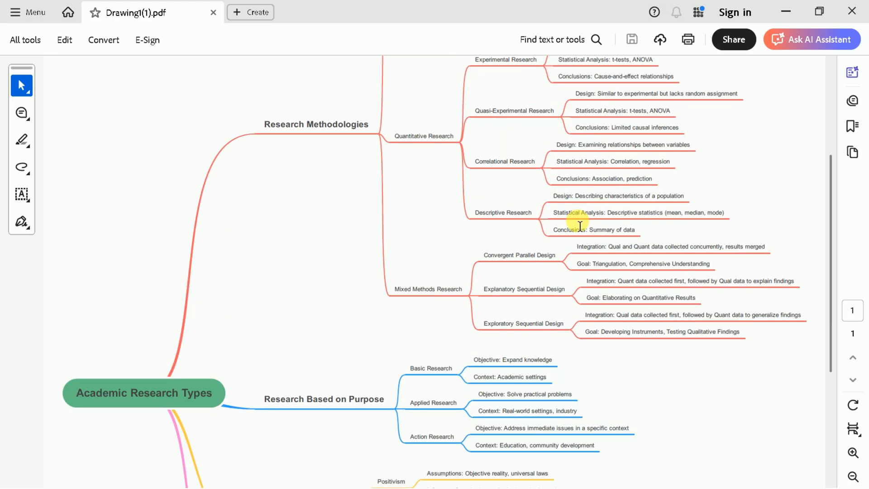
scroll(down, 3)
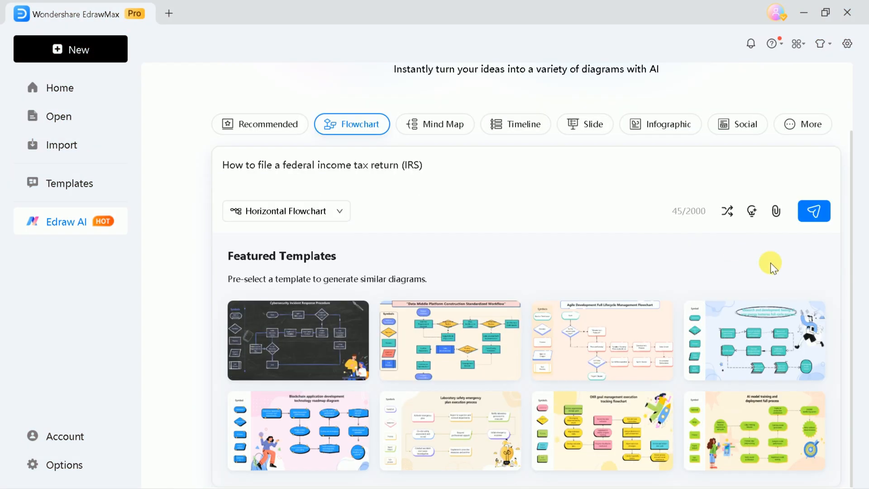
In Timeline mode enter 'History of quantitative research tests', optimize the prompt, and send it for generation.
scroll(up, 3)
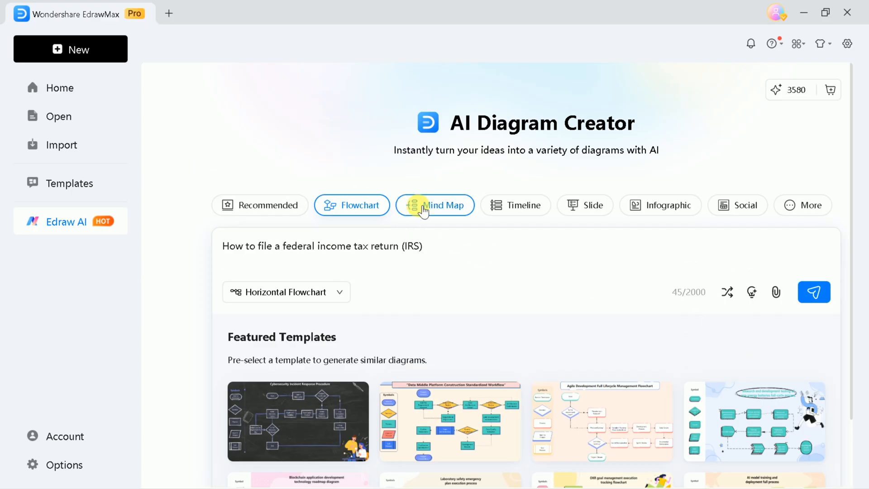
click(515, 206)
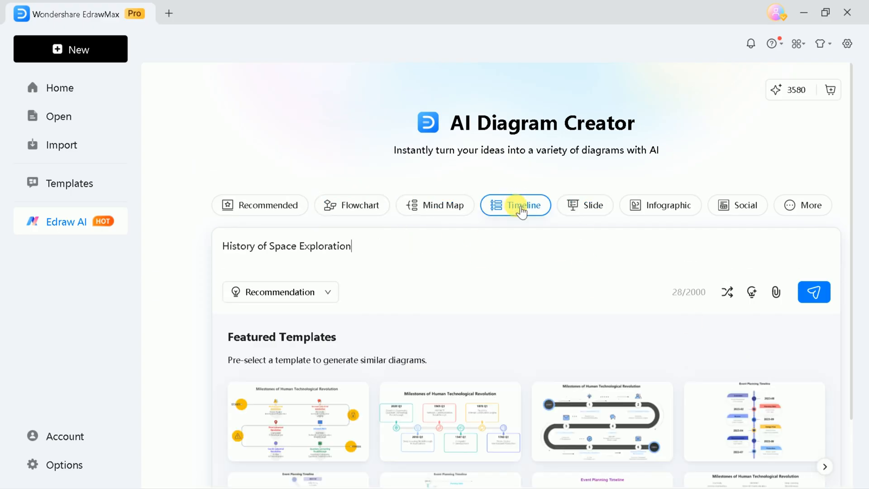
scroll(down, 3)
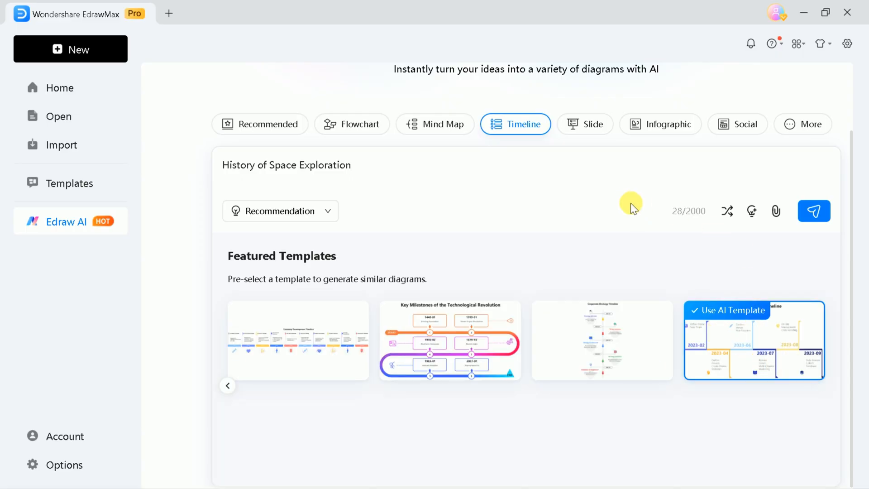
text(History of quanti)
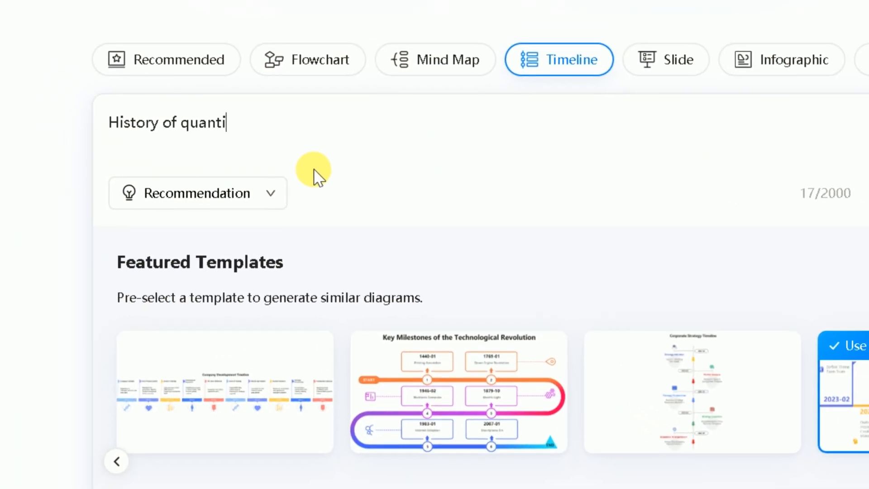
text(tative research tests)
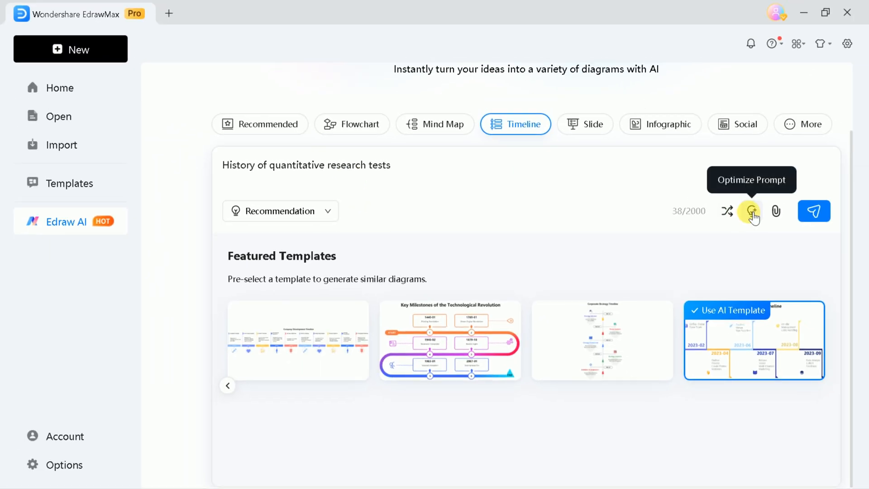
click(751, 210)
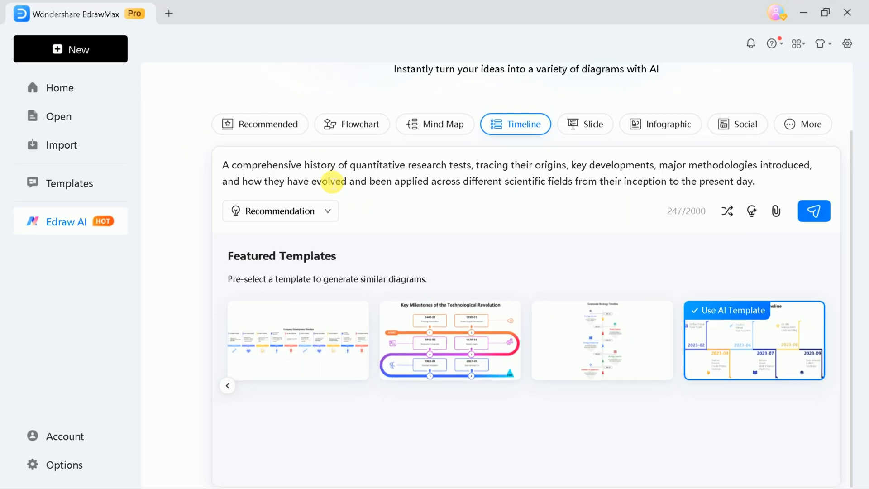
click(814, 211)
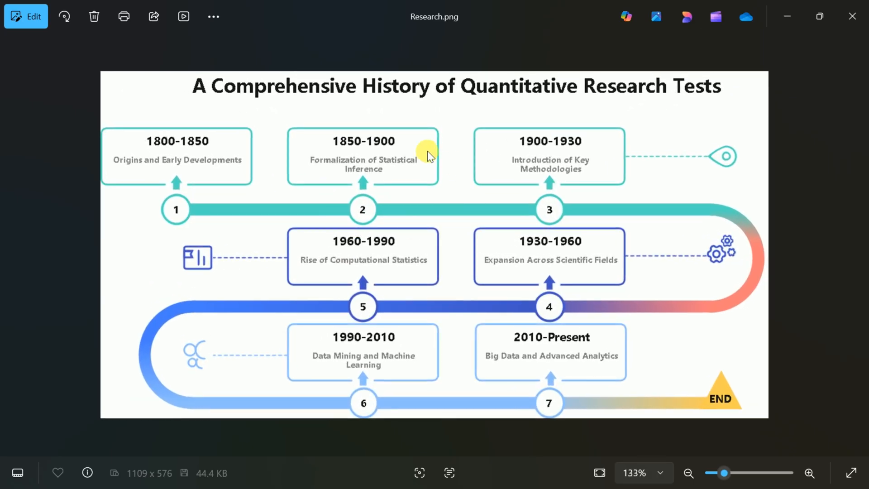
mouse_move(637, 98)
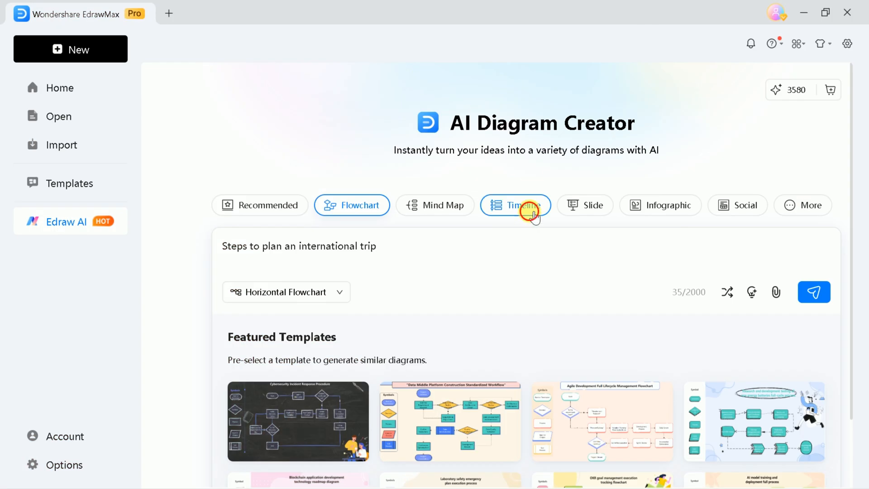
Choose SWOT Analysis from the More diagram types and start editing its prompt.
click(660, 205)
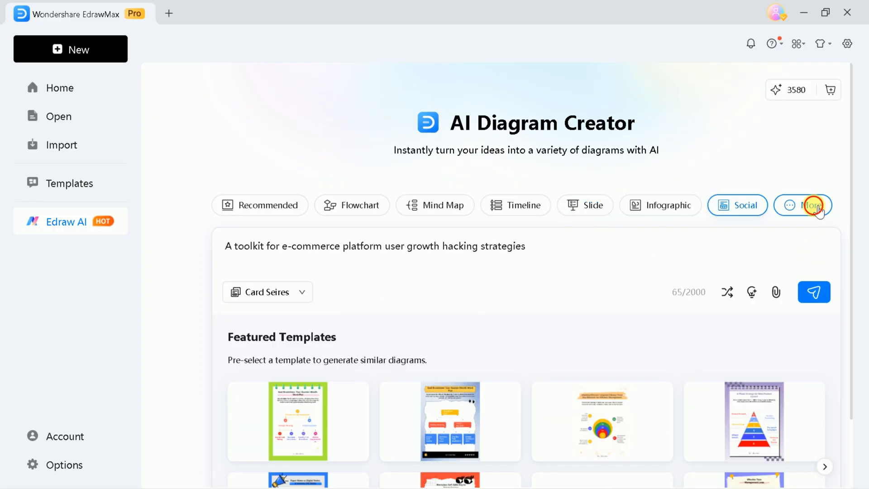
click(803, 205)
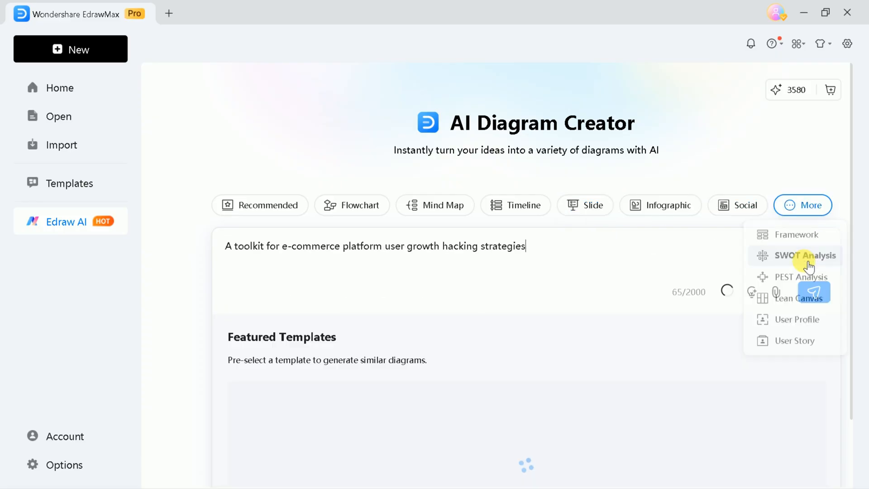
click(805, 255)
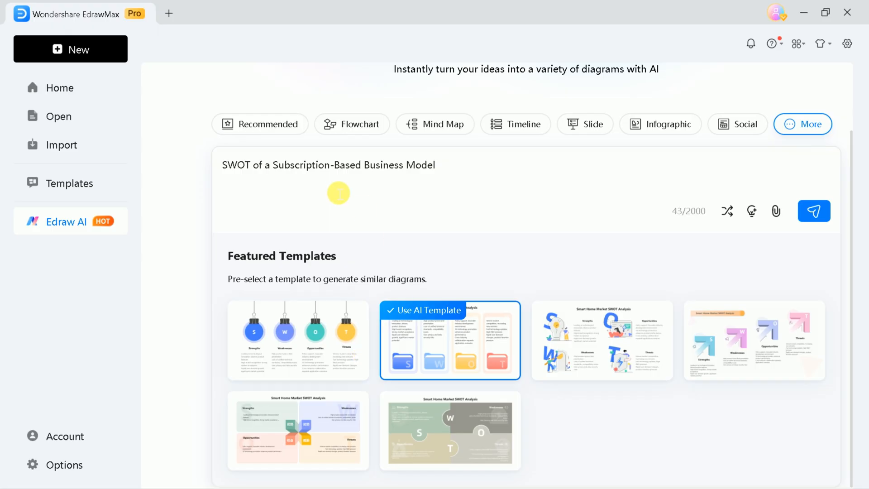
mouse_move(233, 172)
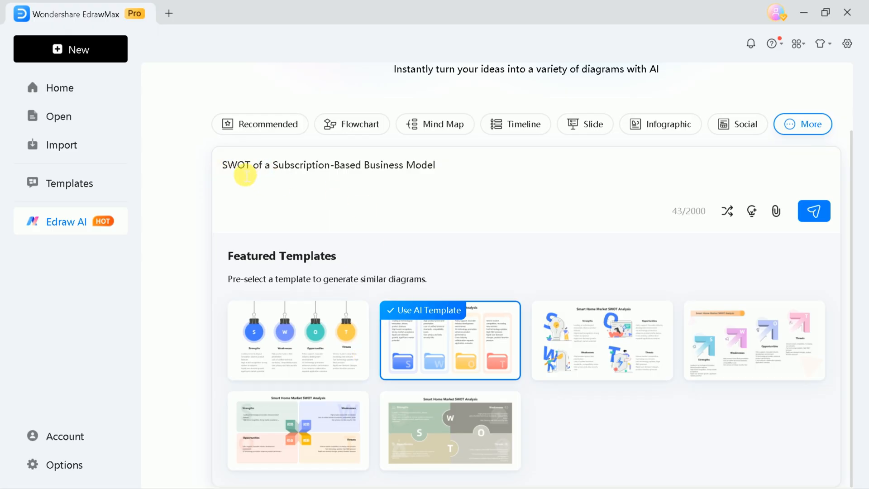
click(813, 211)
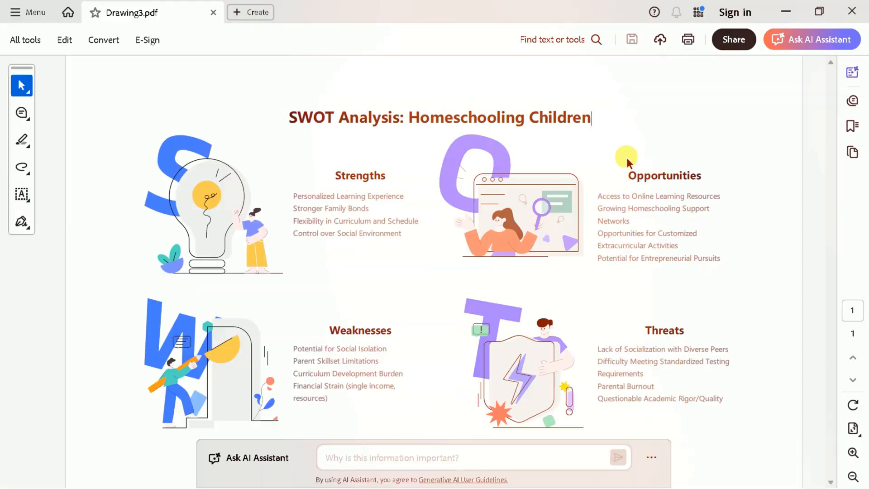
mouse_move(293, 205)
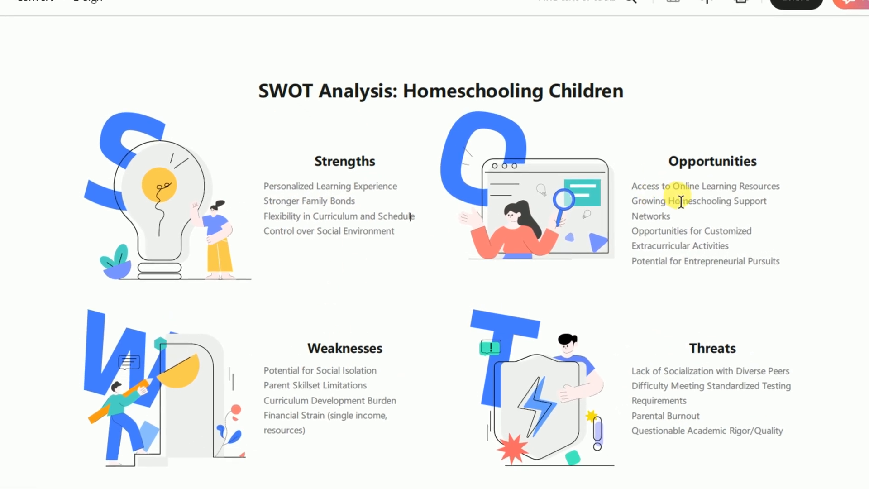
Scroll through Drawing3.pdf in Acrobat to review the homeschooling SWOT analysis.
scroll(up, 3)
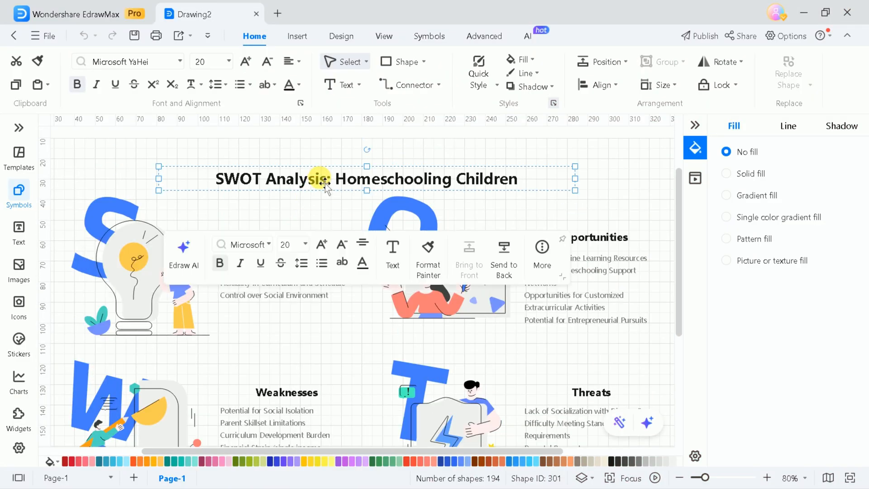
Select the SWOT Analysis title and browse File > Export to Other Formats.
click(149, 272)
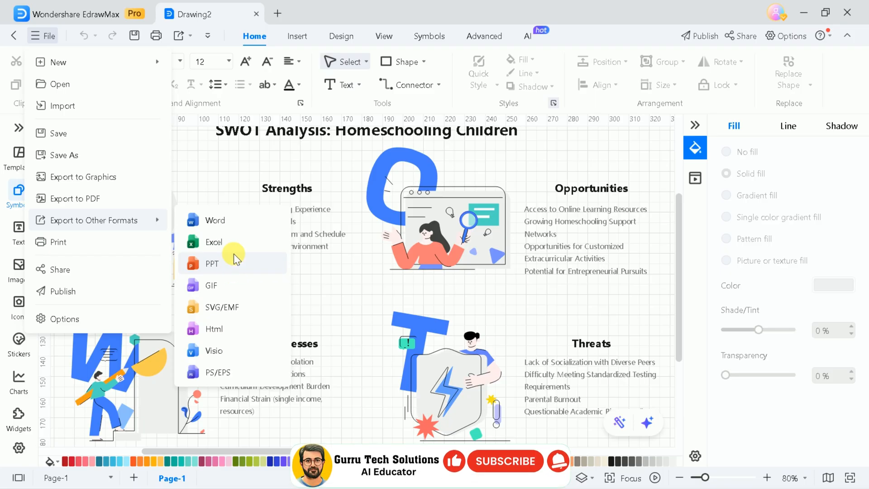
click(76, 198)
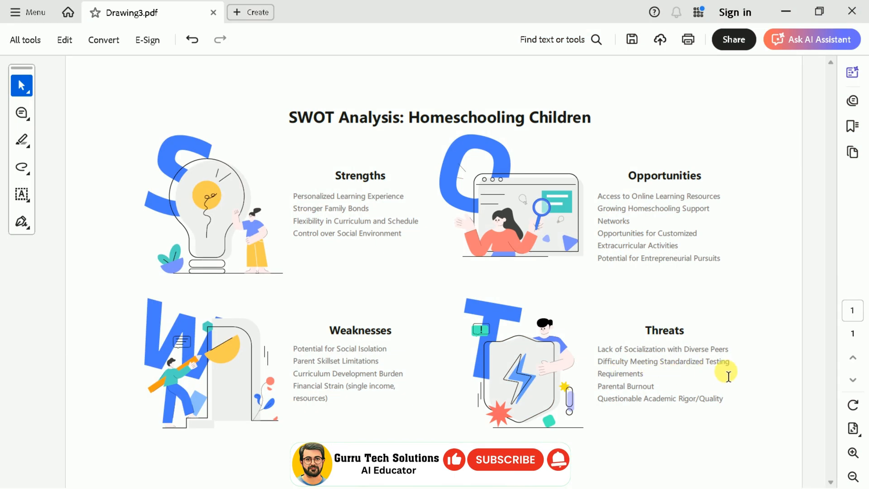